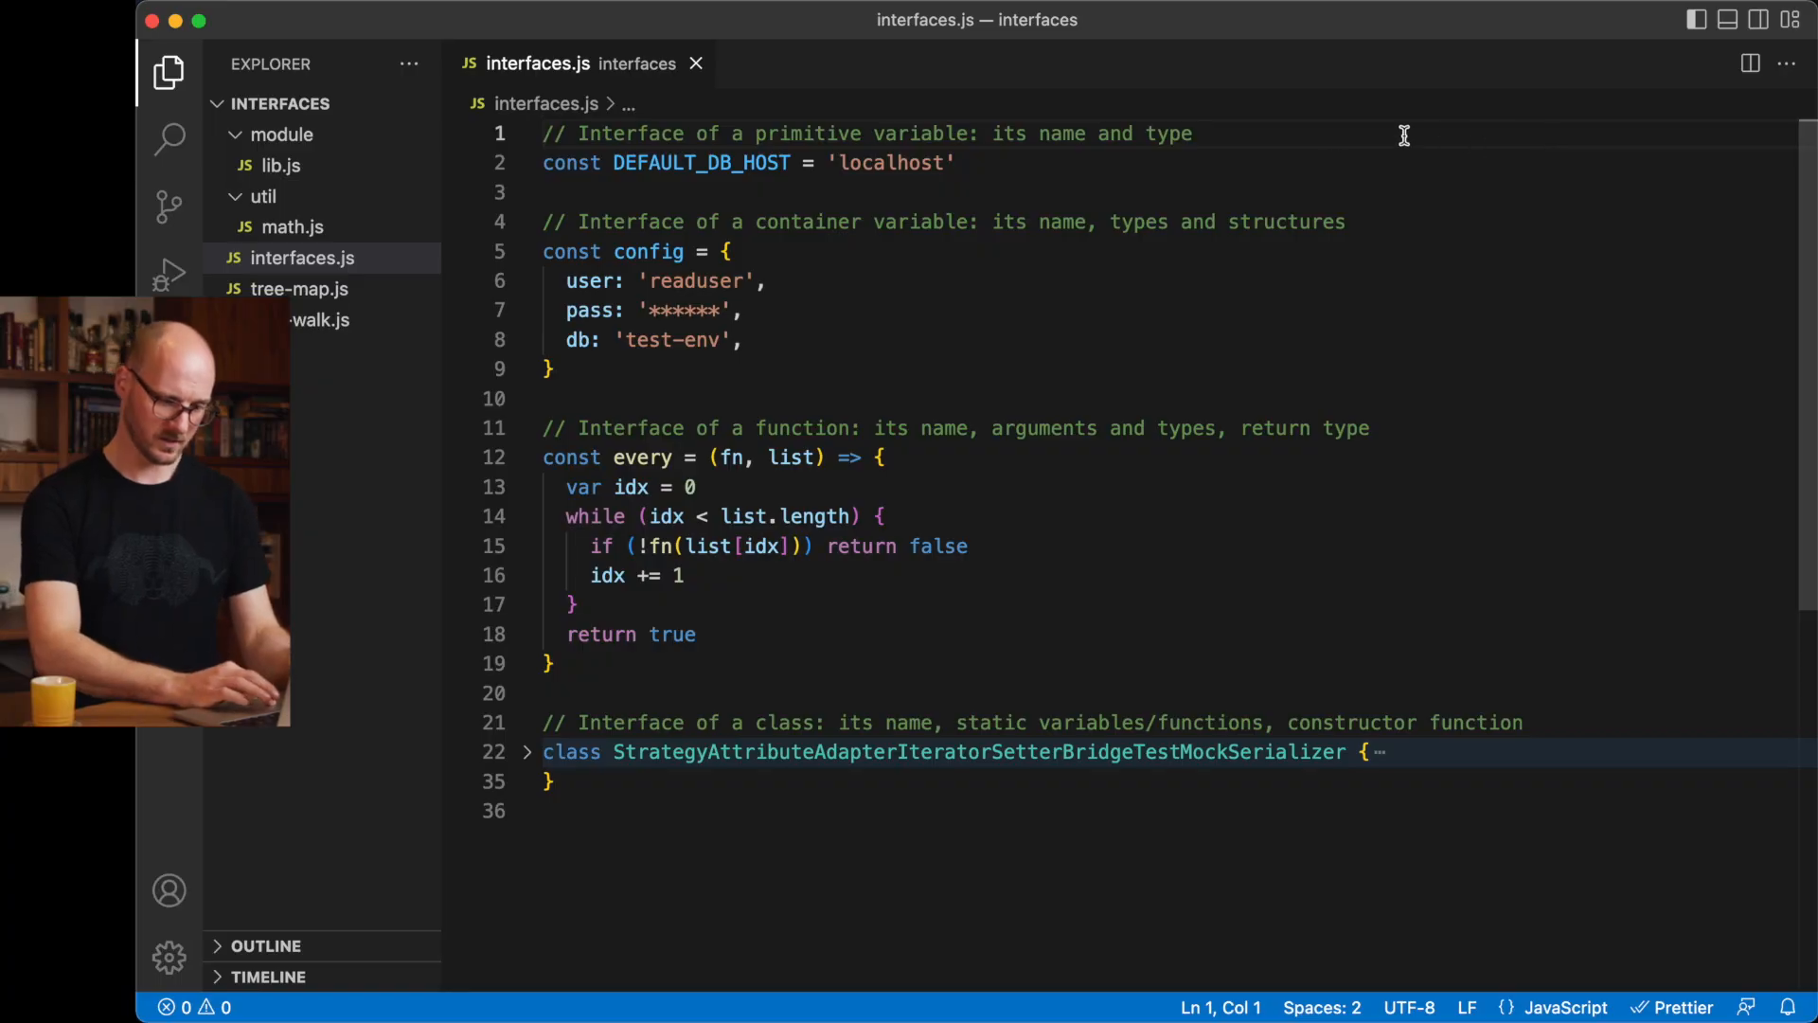
{"action": "mouse_move", "coordinate": [1565, 223]}
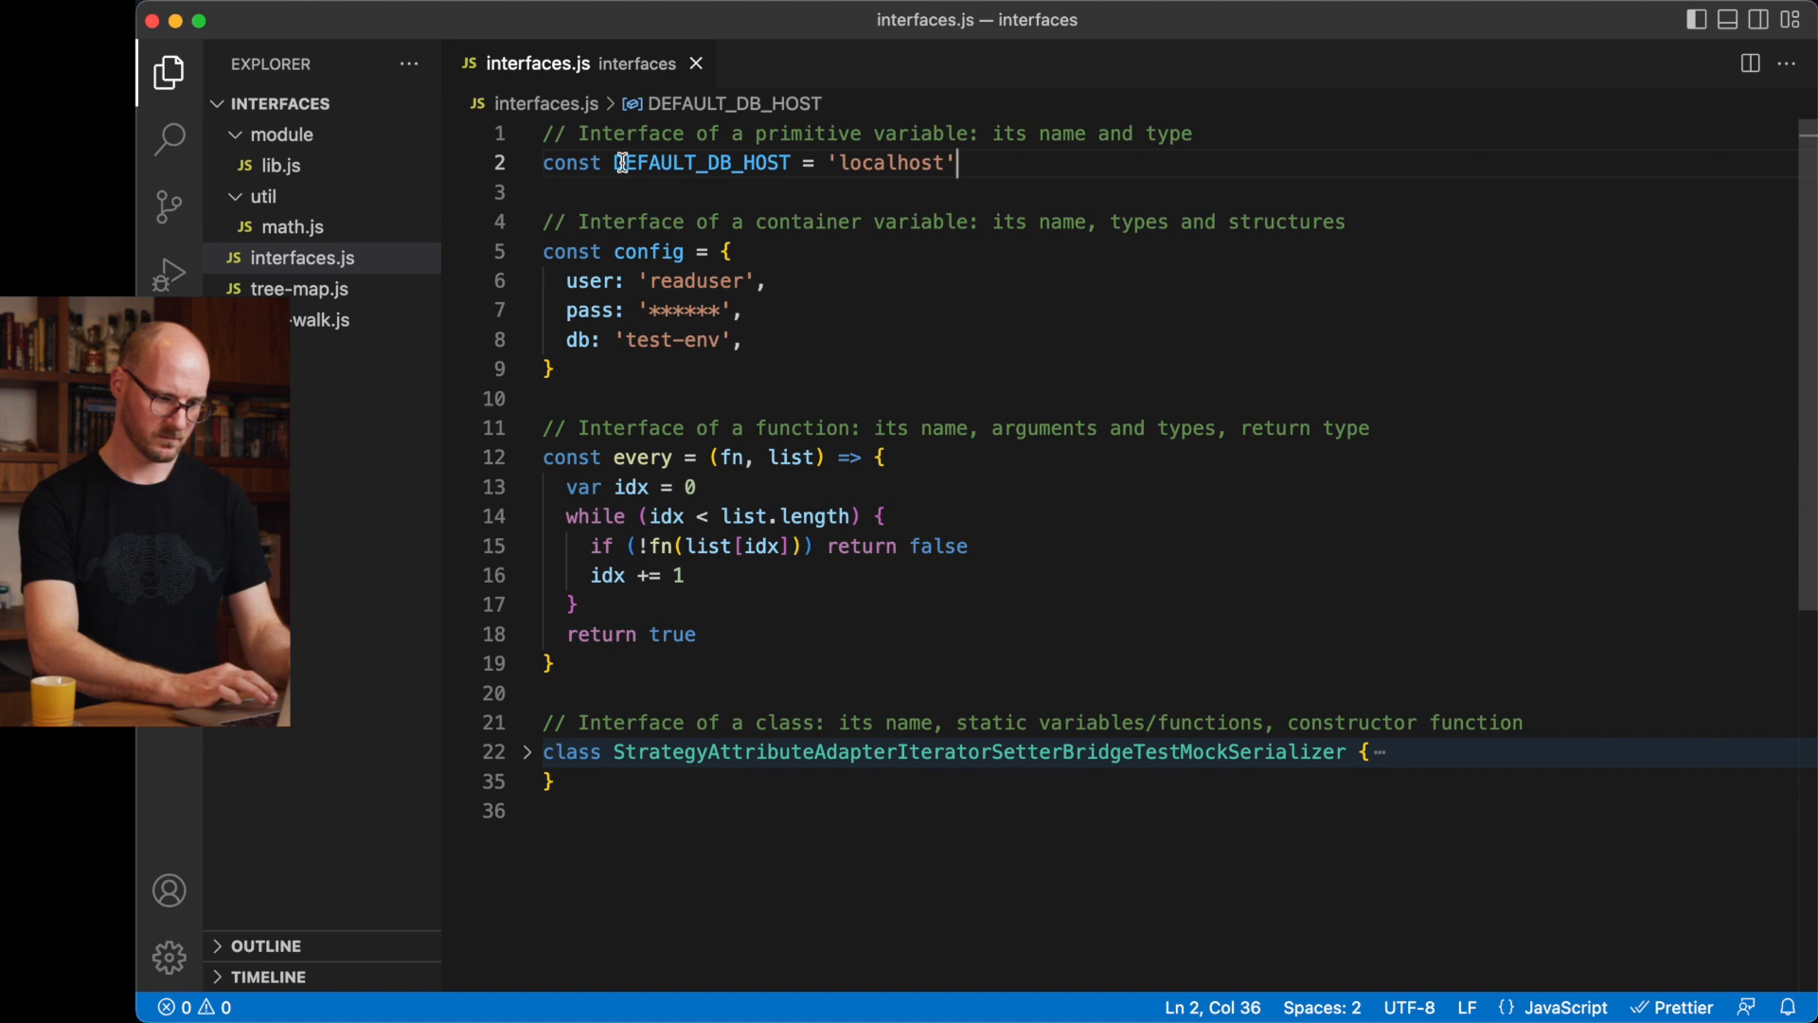
Fold the every function in interfaces.js so only its signature line shows.
{"action": "double_click", "coordinate": [701, 163]}
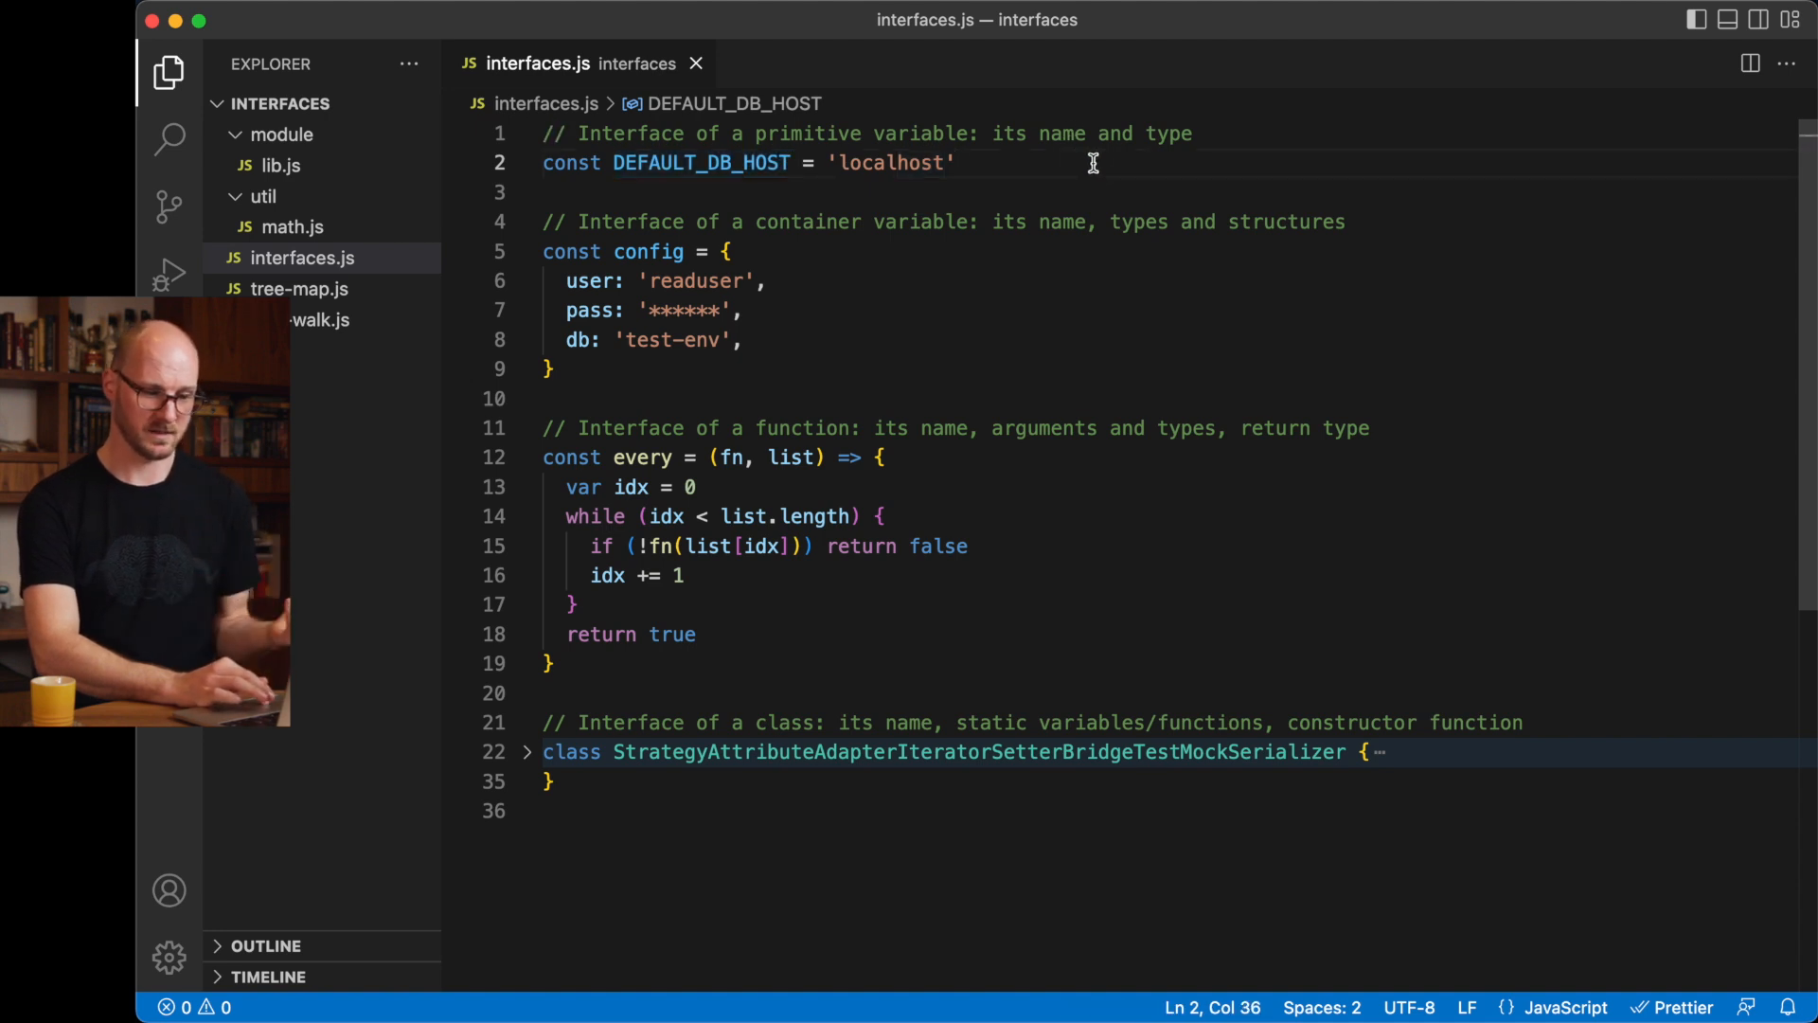
{"action": "mouse_move", "coordinate": [1279, 165]}
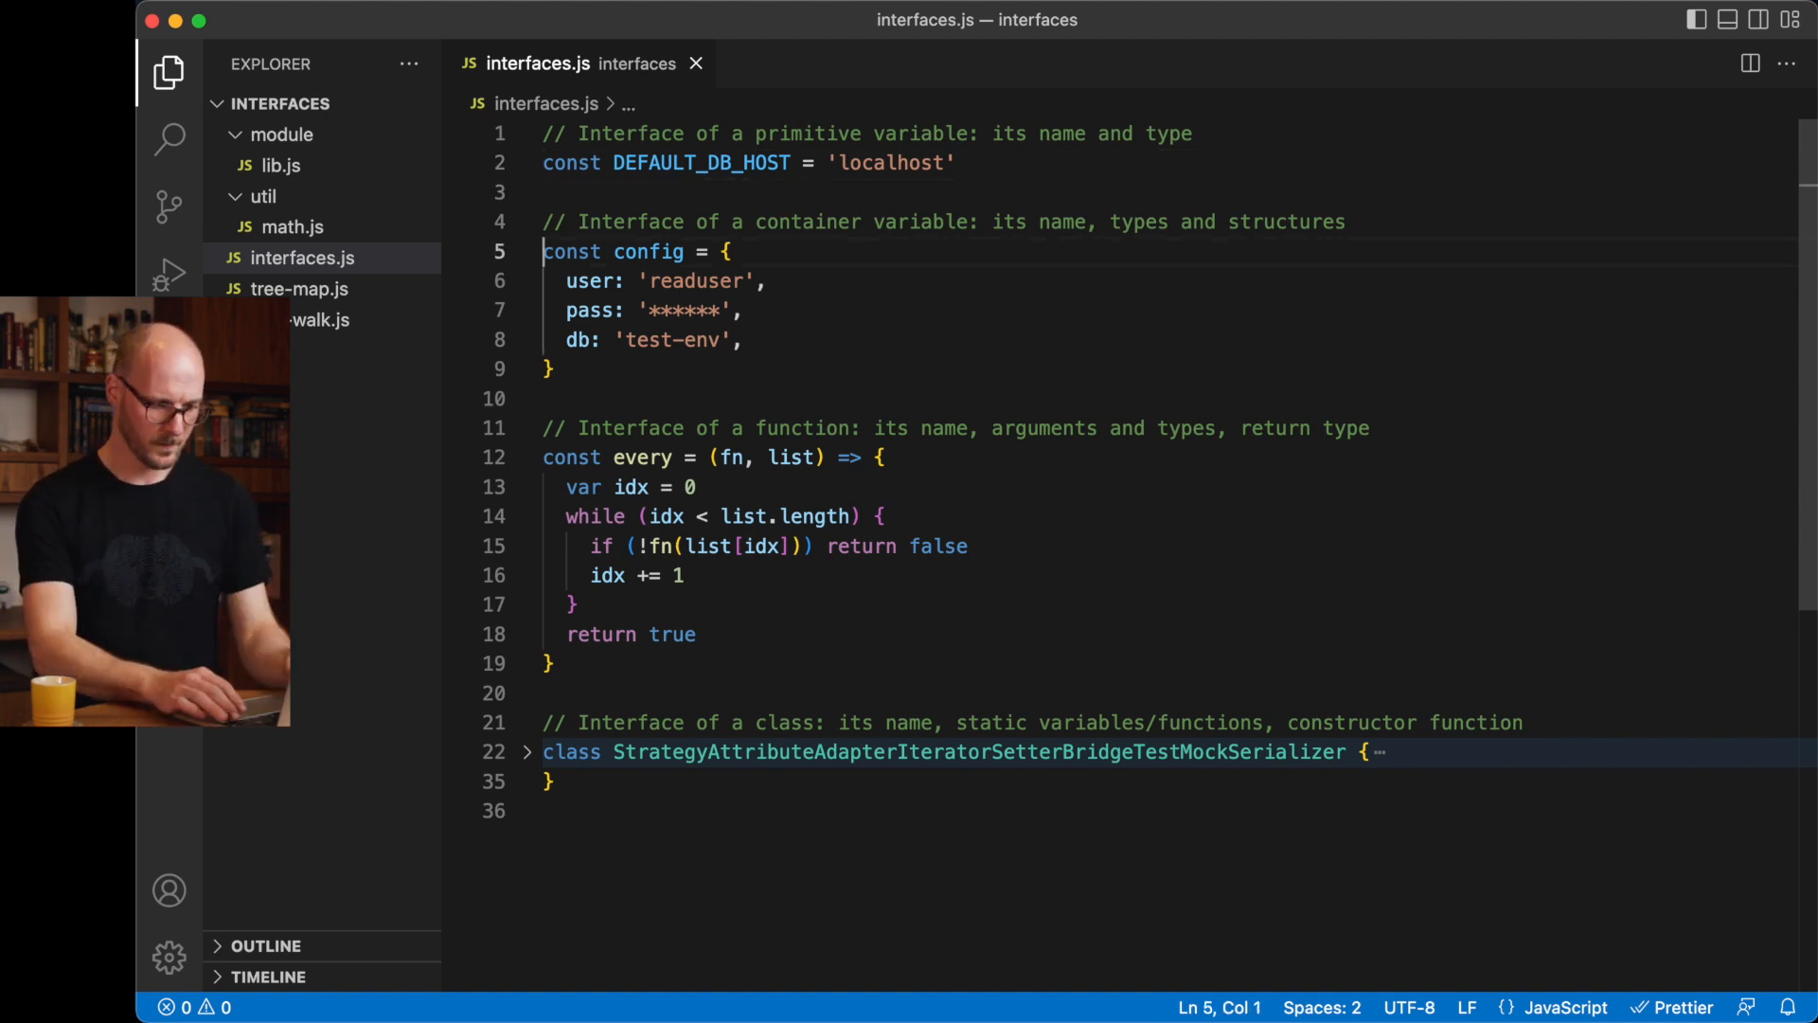
{"action": "left_click_drag", "start_coordinate": [540, 252], "coordinate": [555, 369]}
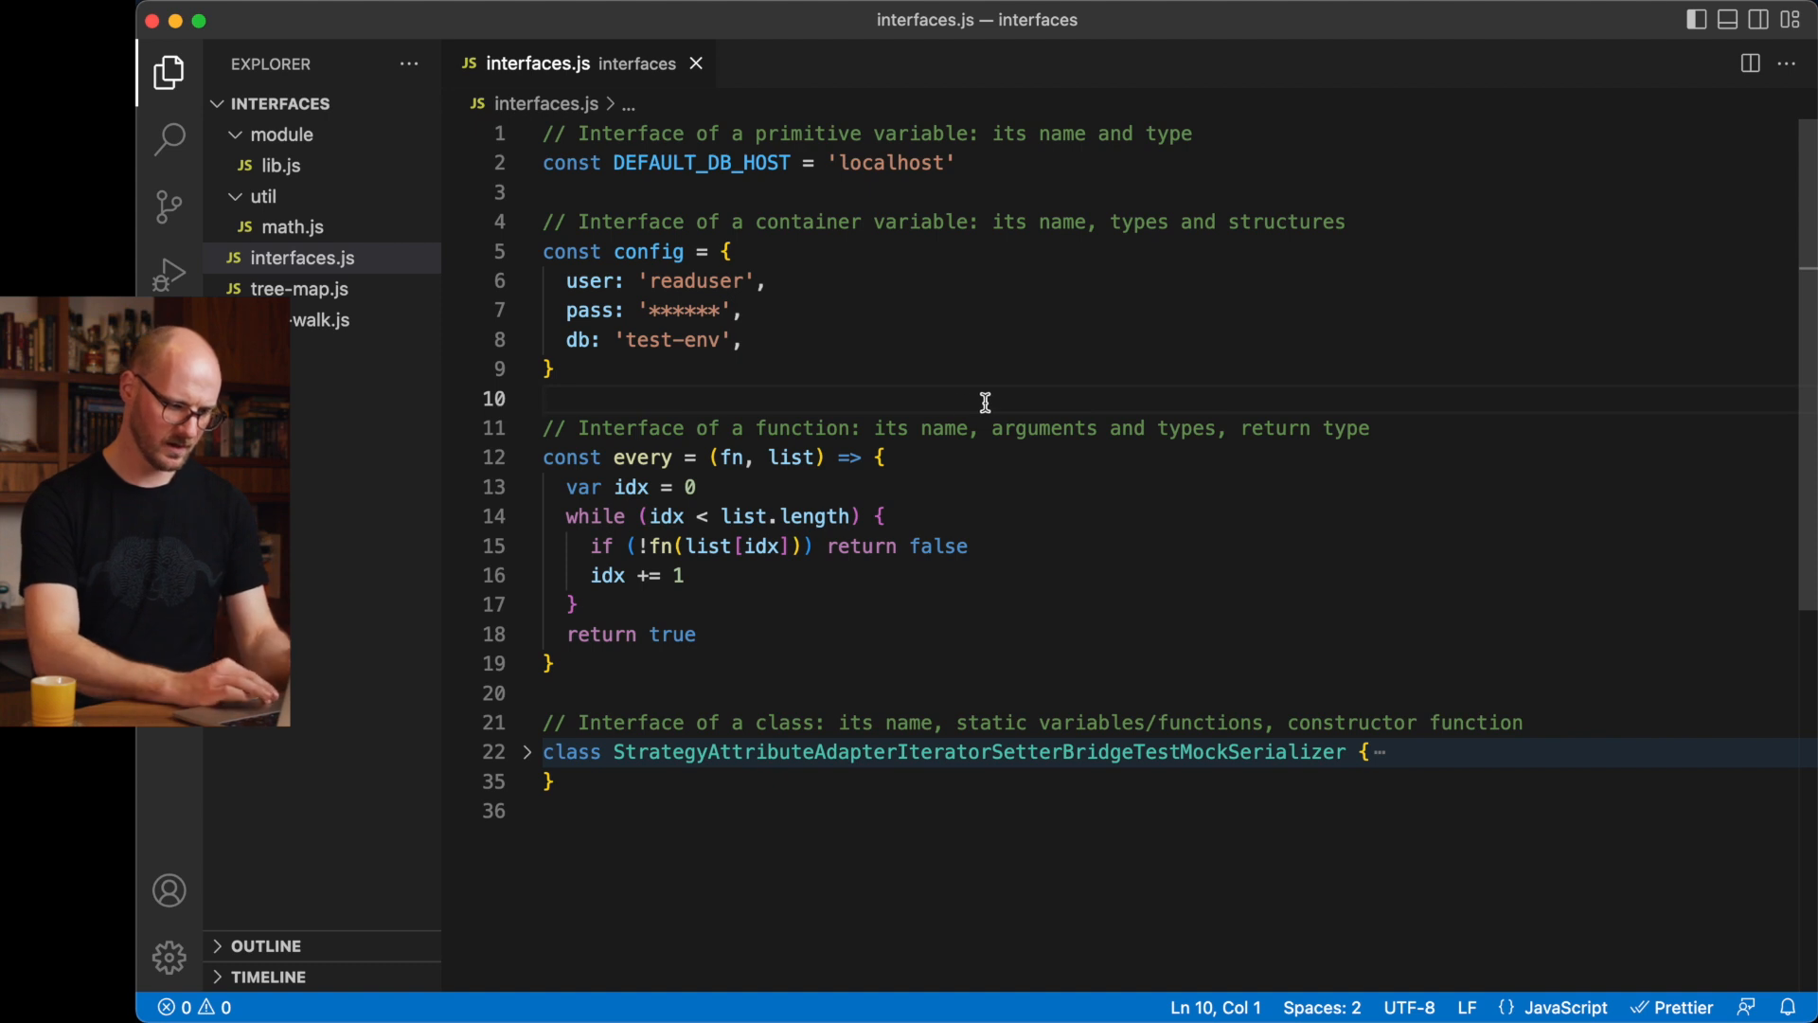
{"action": "double_click", "coordinate": [642, 456]}
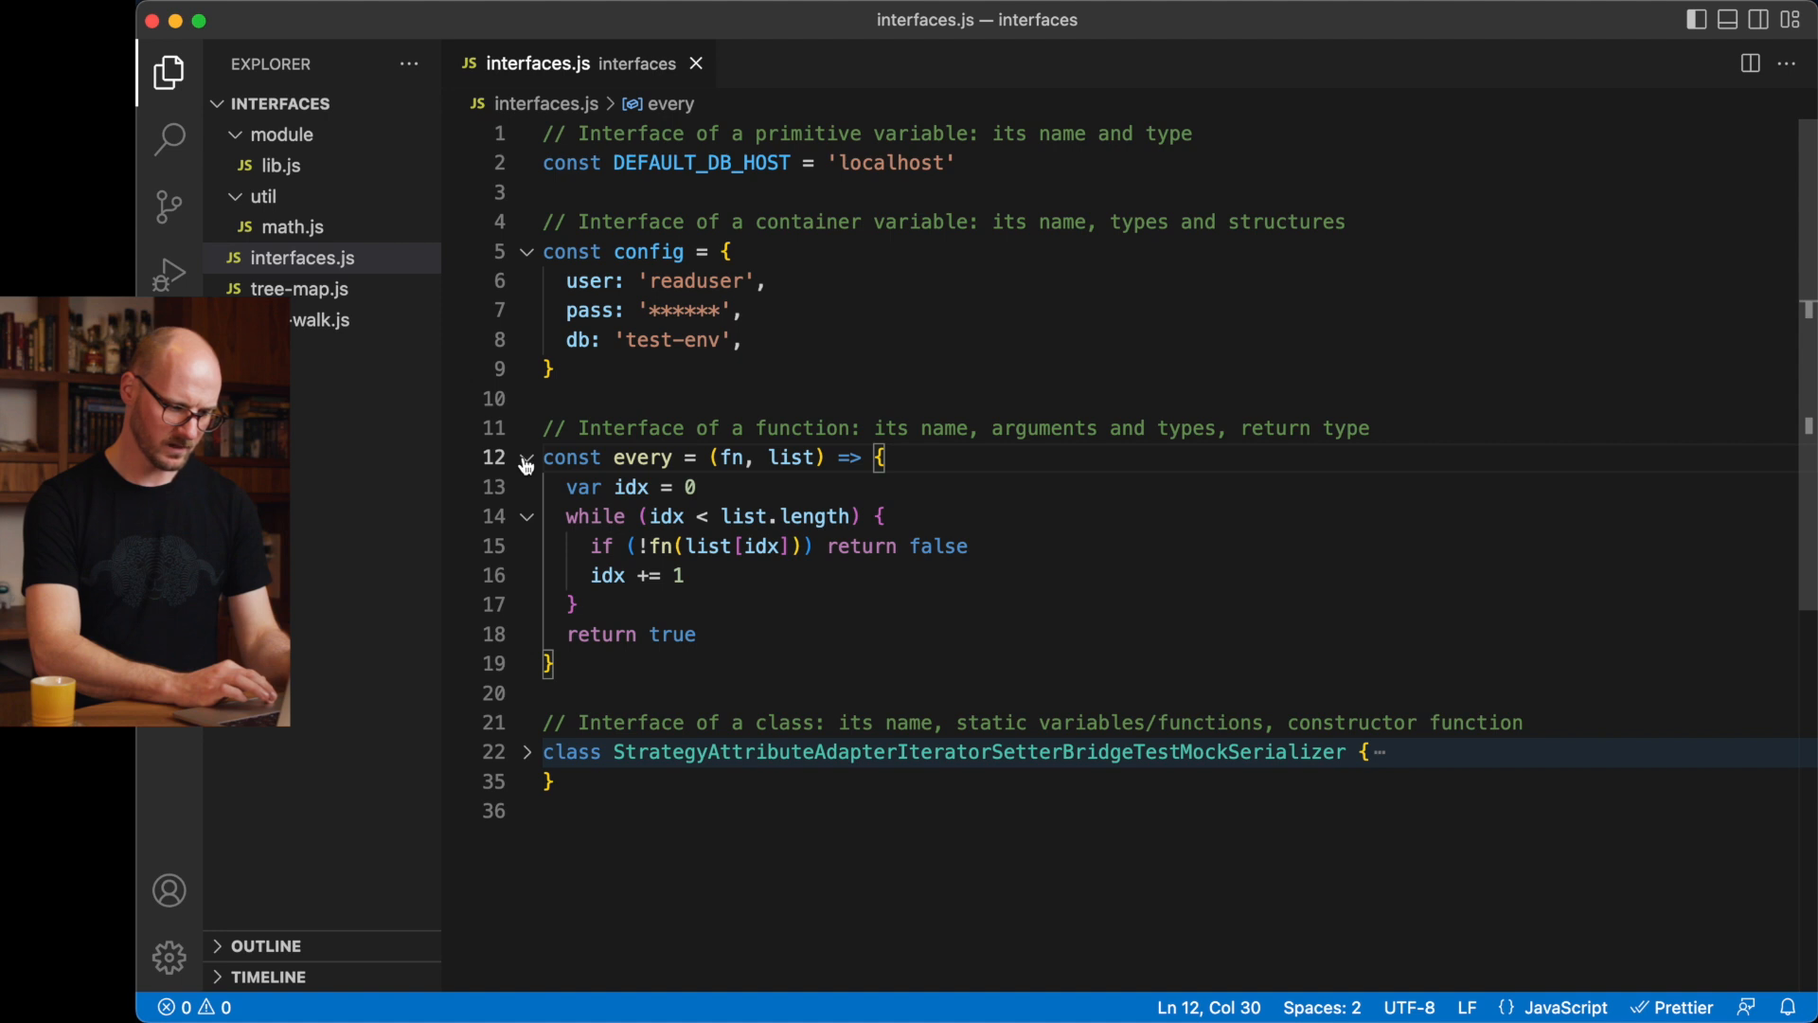
{"action": "left_click", "coordinate": [524, 457]}
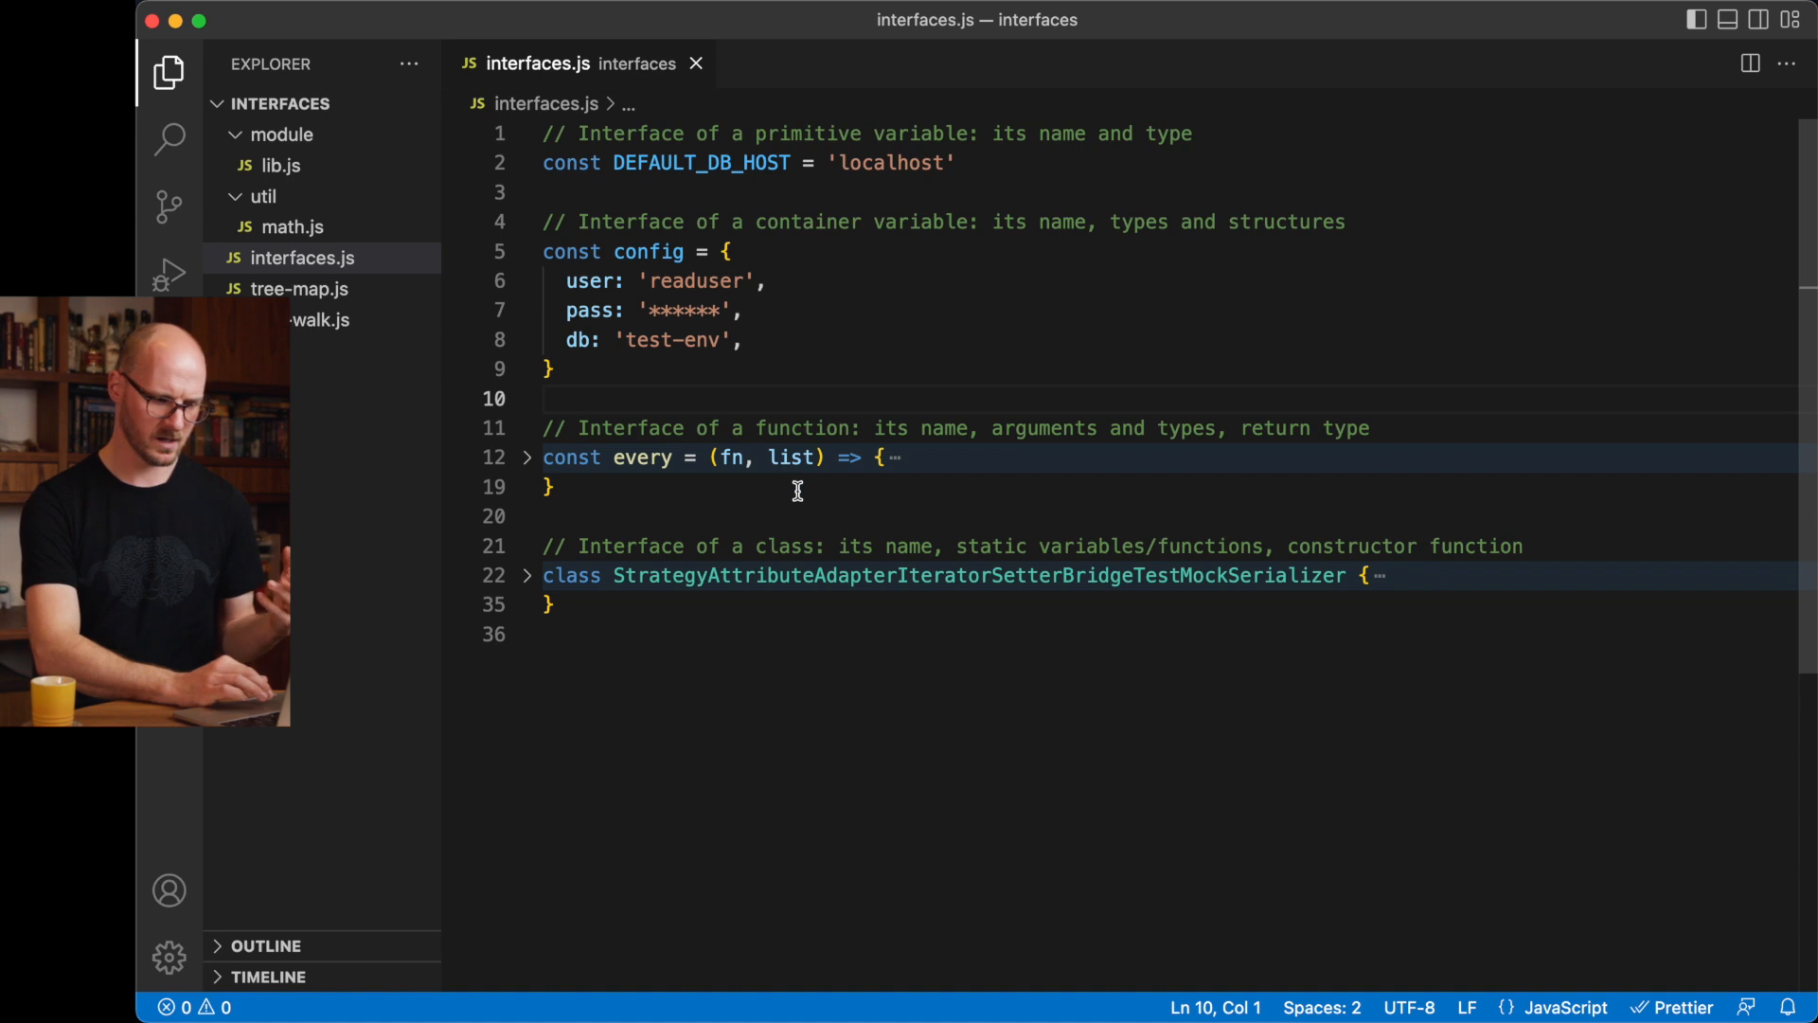
Add a JSDoc block above every typing fn as {Function}, list as {Array}, returning {Boolean}.
{"action": "left_click", "coordinate": [545, 457]}
{"action": "type", "text": "/**"}
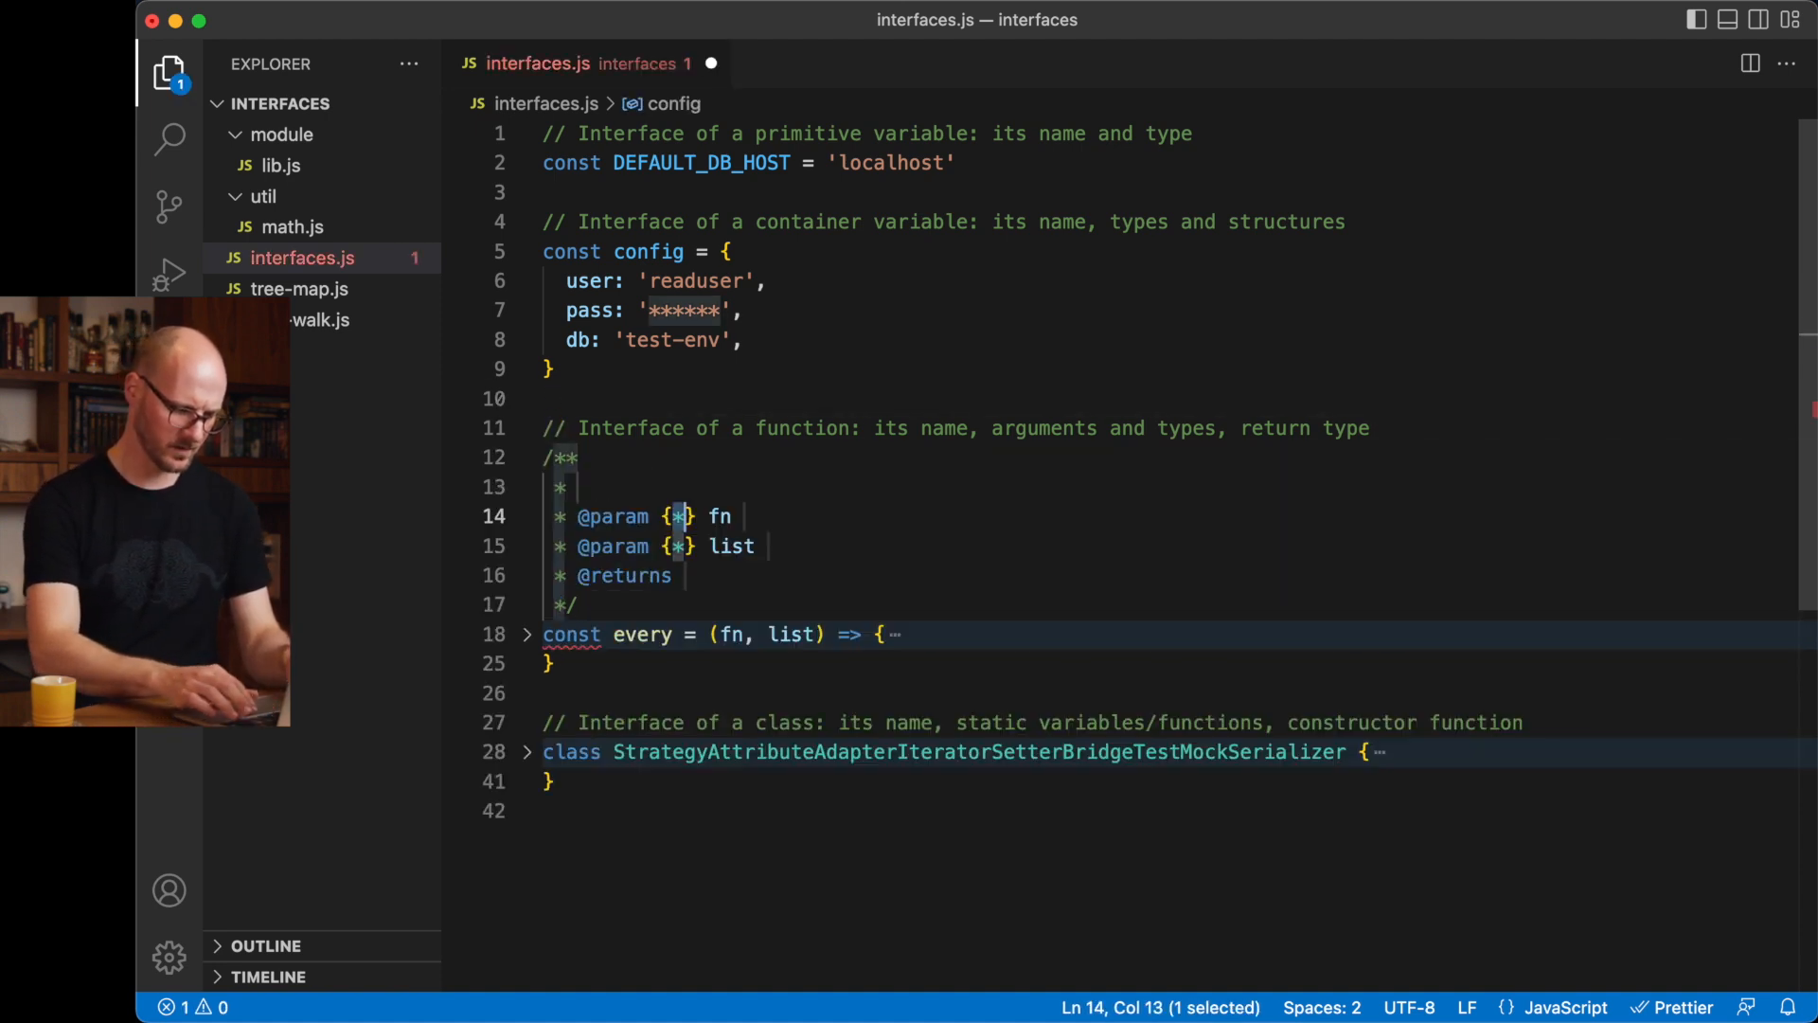
{"action": "type", "text": "Function"}
{"action": "left_click", "coordinate": [657, 546]}
{"action": "type", "text": "Array"}
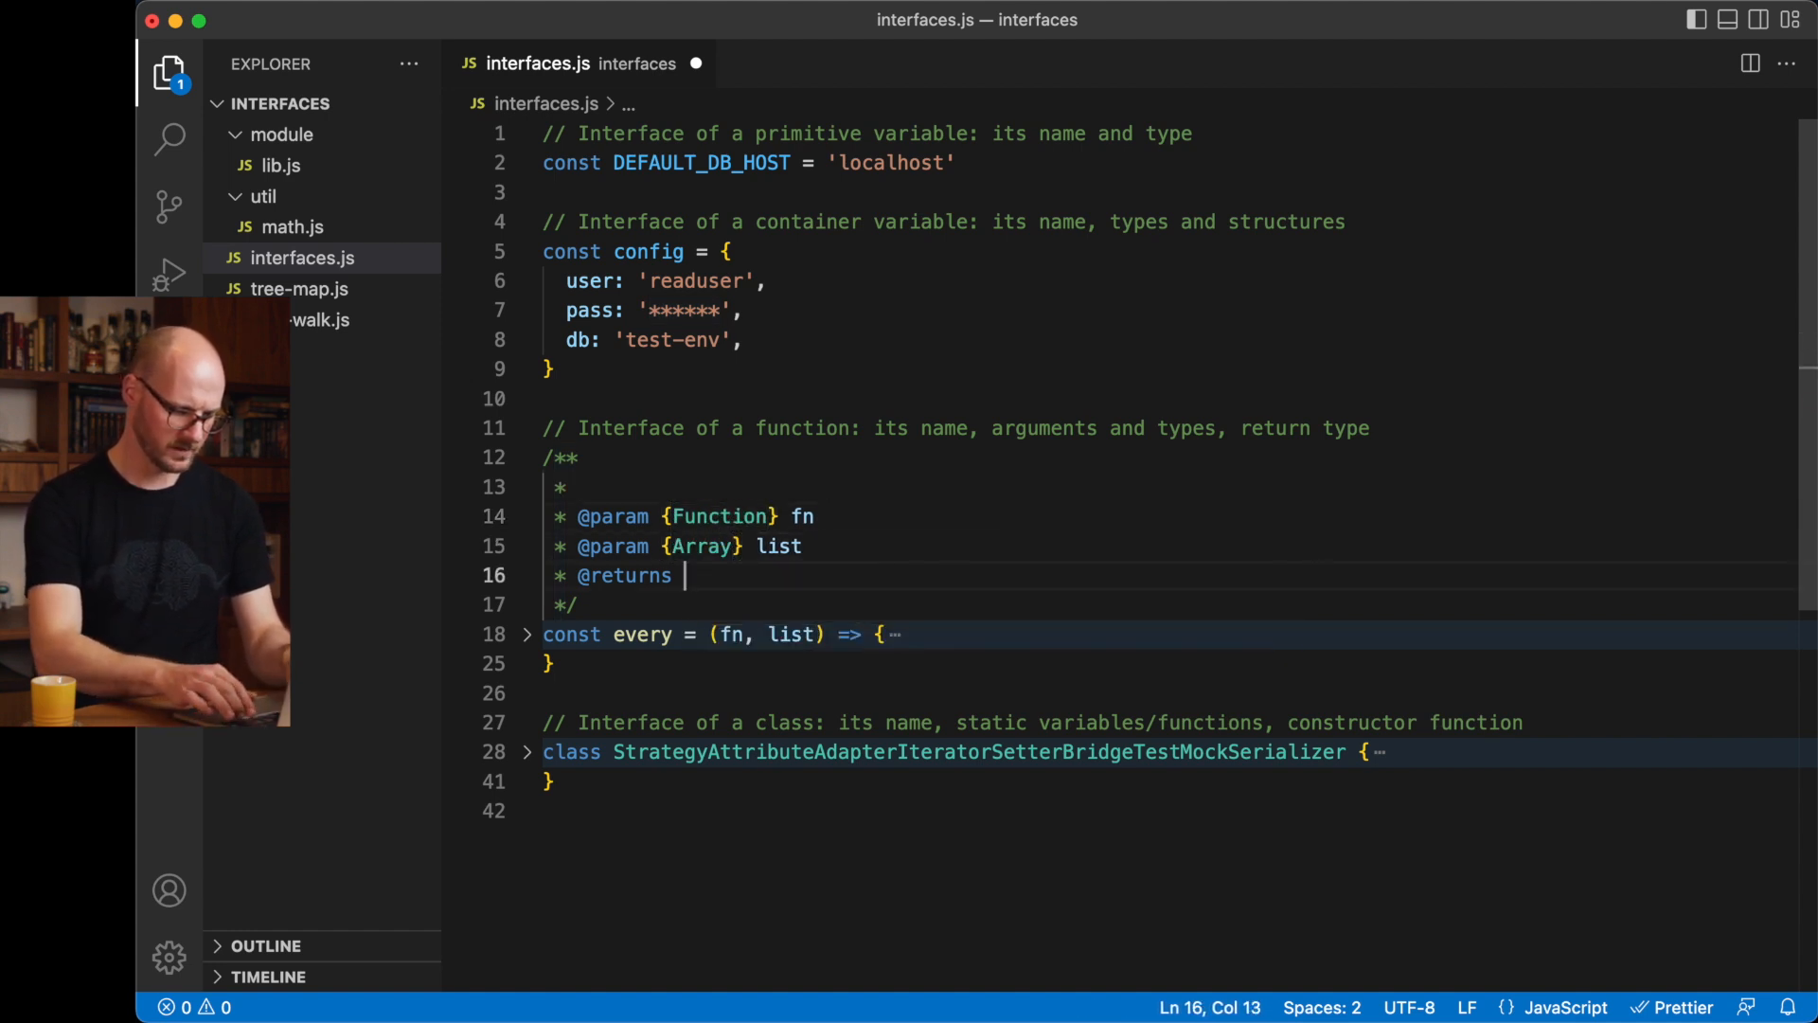
{"action": "type", "text": "{Boolean}"}
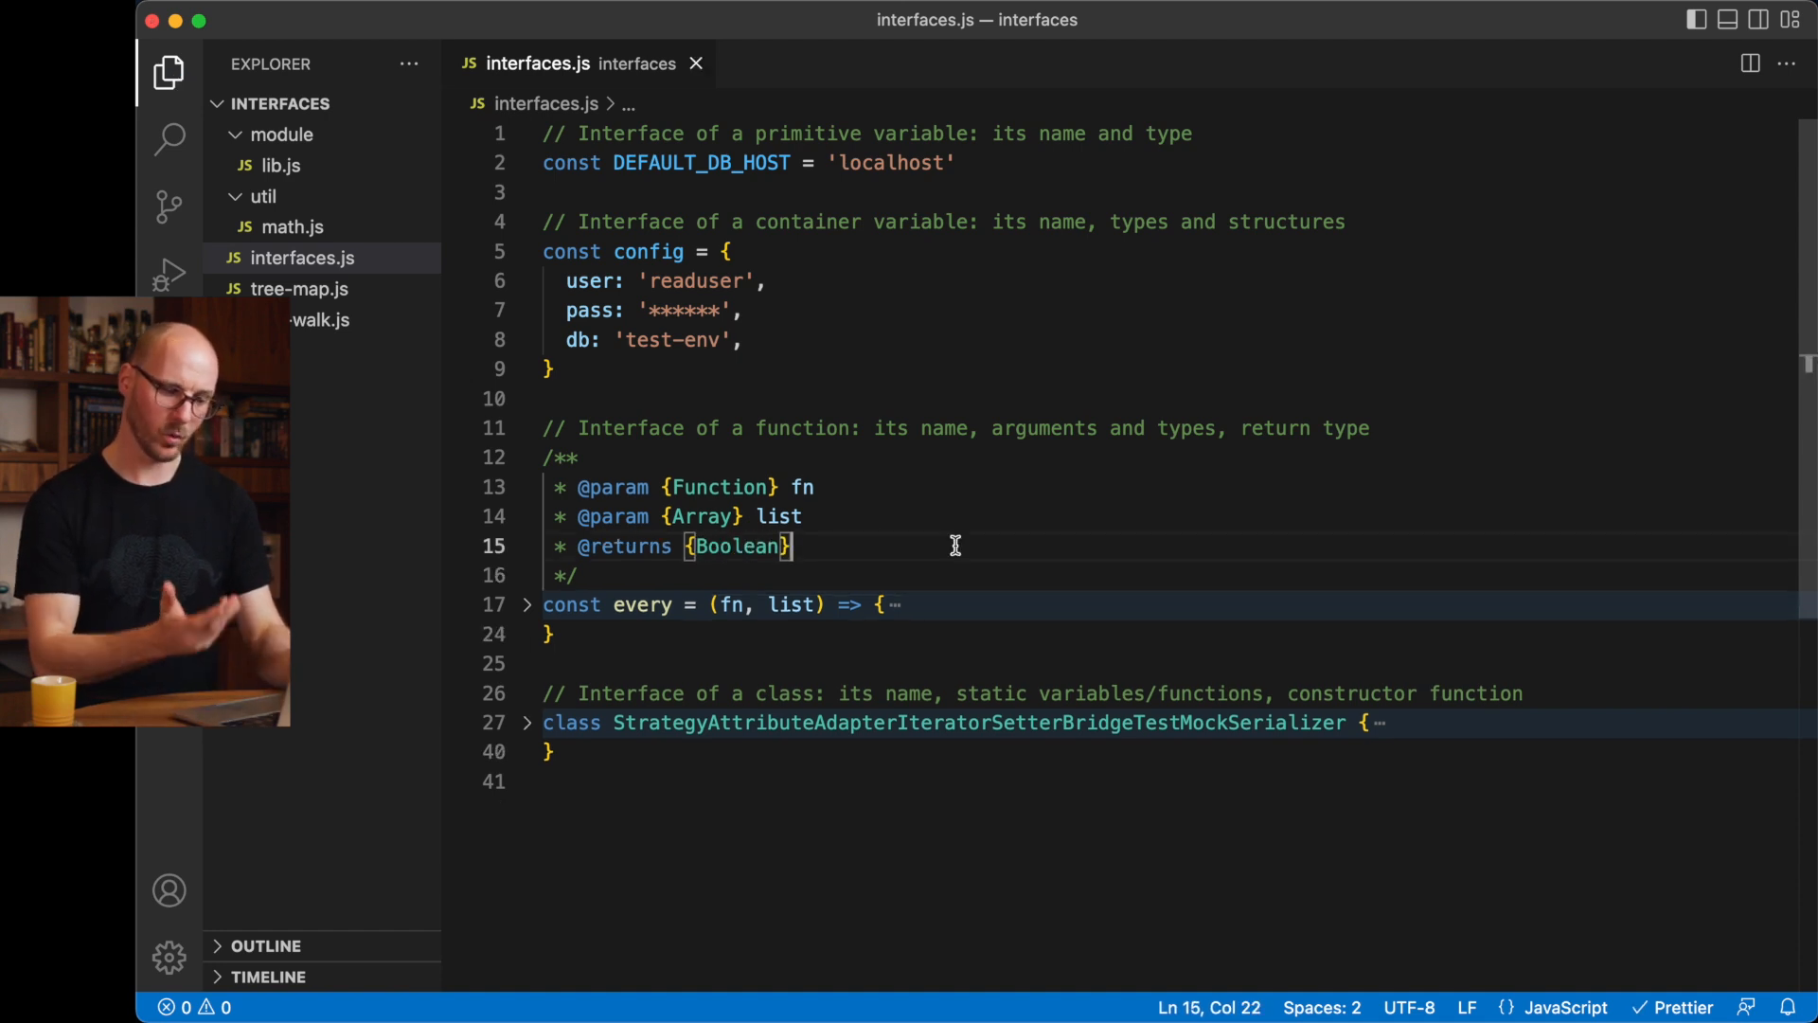
{"action": "mouse_move", "coordinate": [1003, 547]}
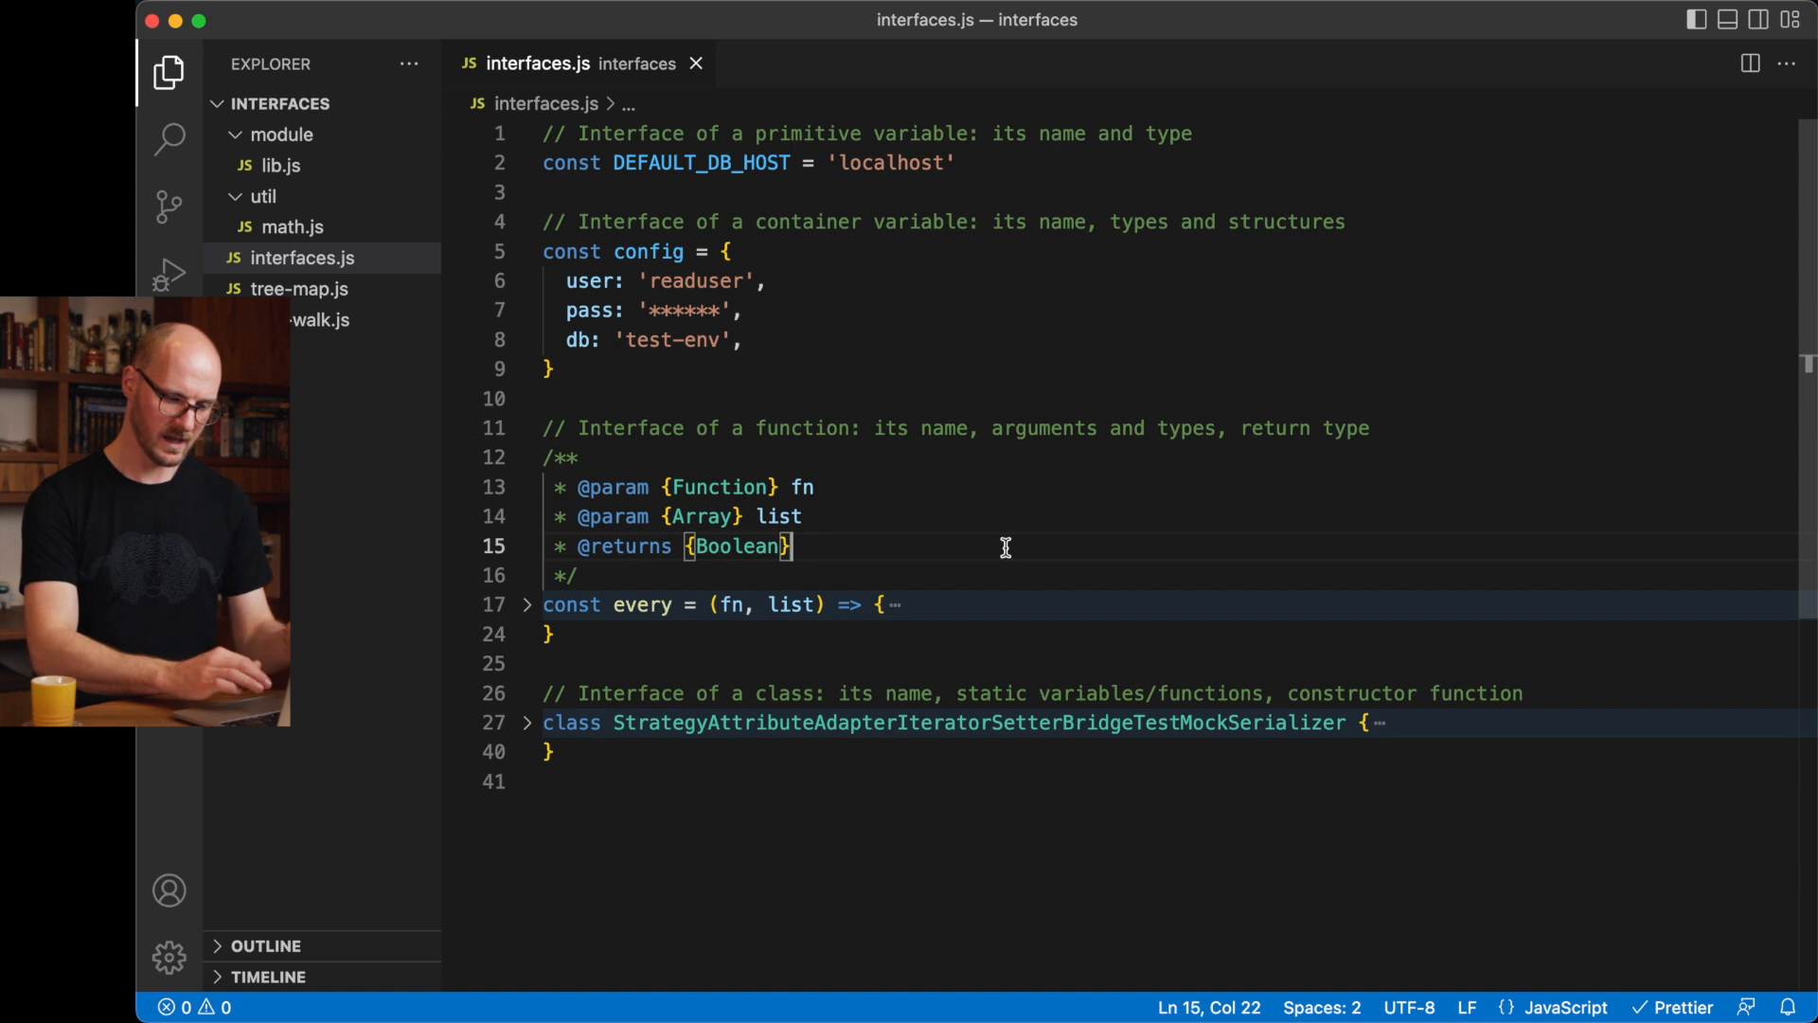